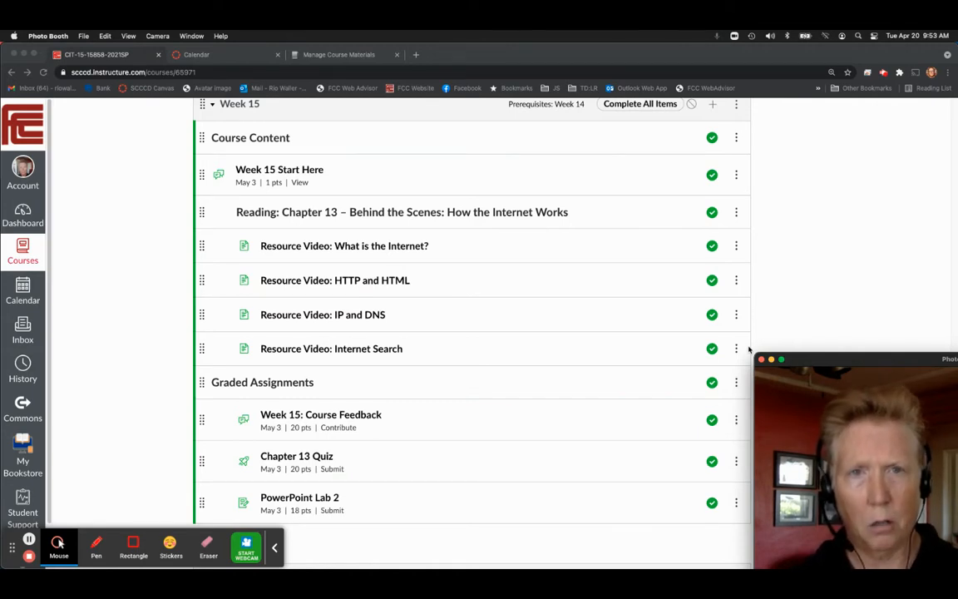
pyautogui.moveTo(502, 460)
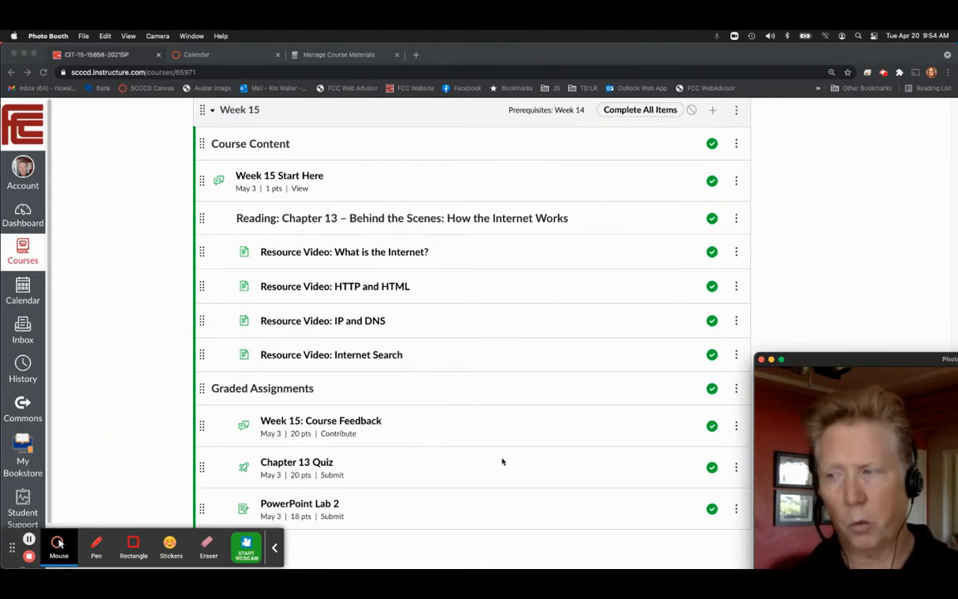
pyautogui.moveTo(472, 380)
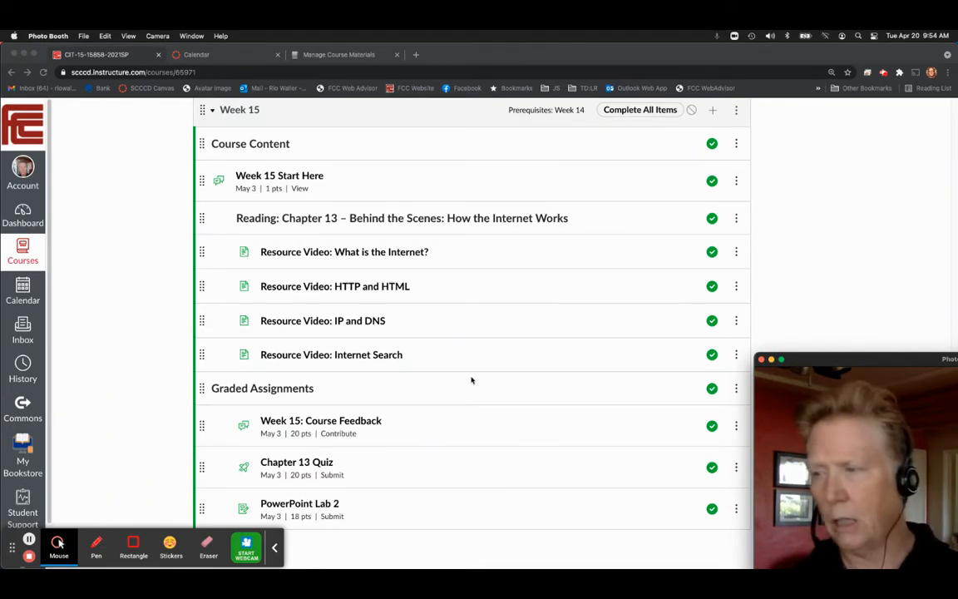
# - Switch to the May course calendar and view the Final Exam event on May 19
pyautogui.scroll(-3)
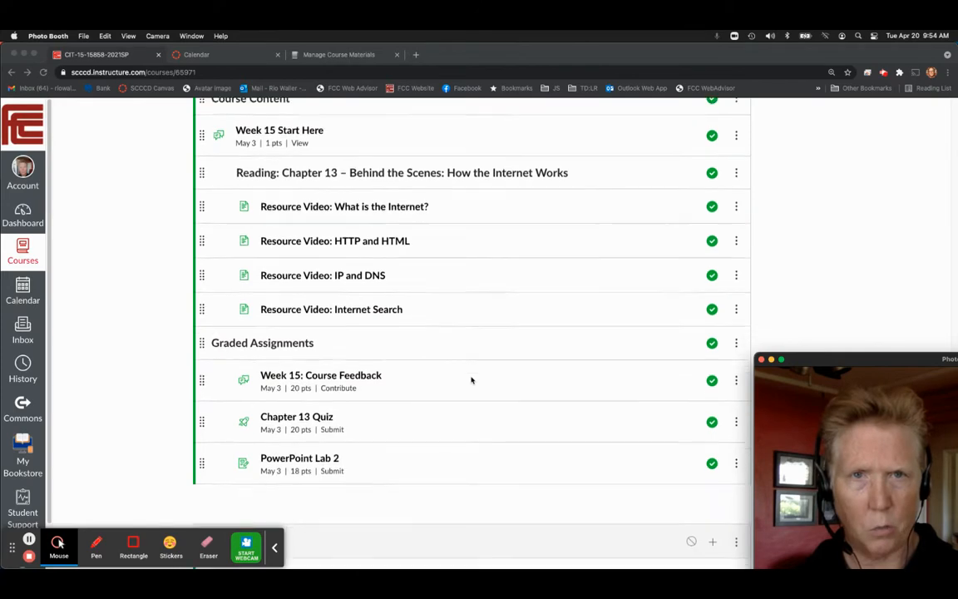
pyautogui.scroll(-3)
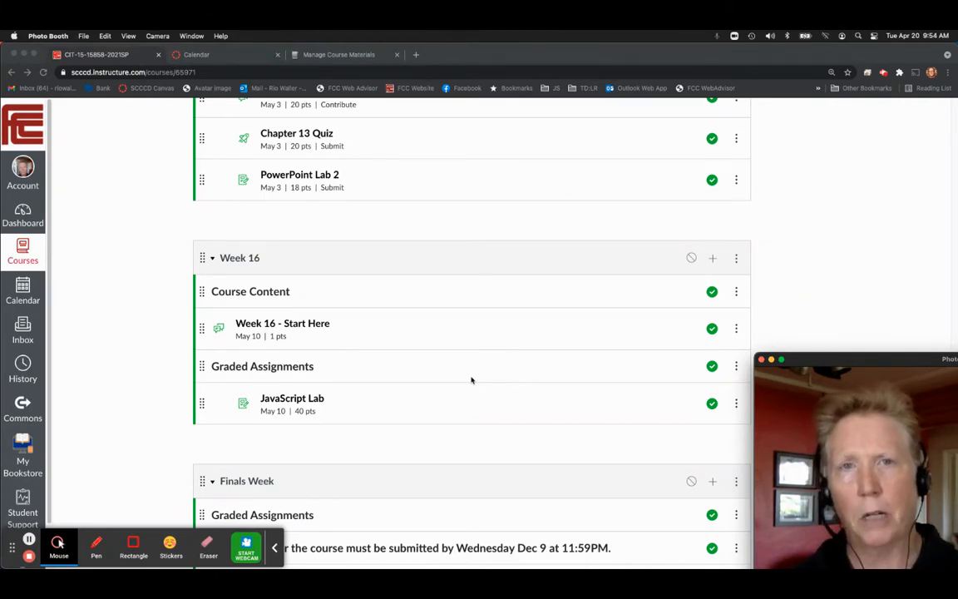
pyautogui.scroll(-3)
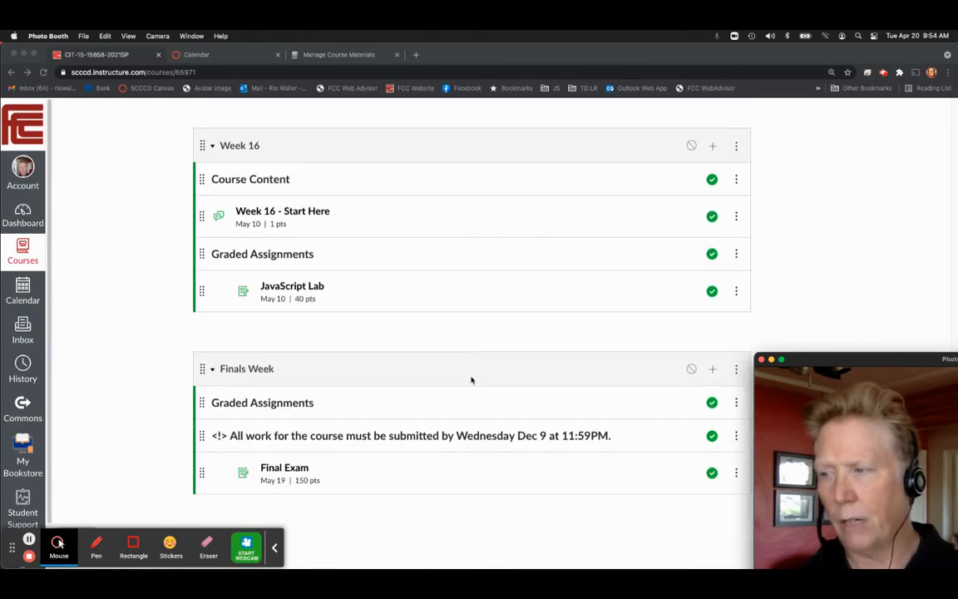
pyautogui.scroll(3)
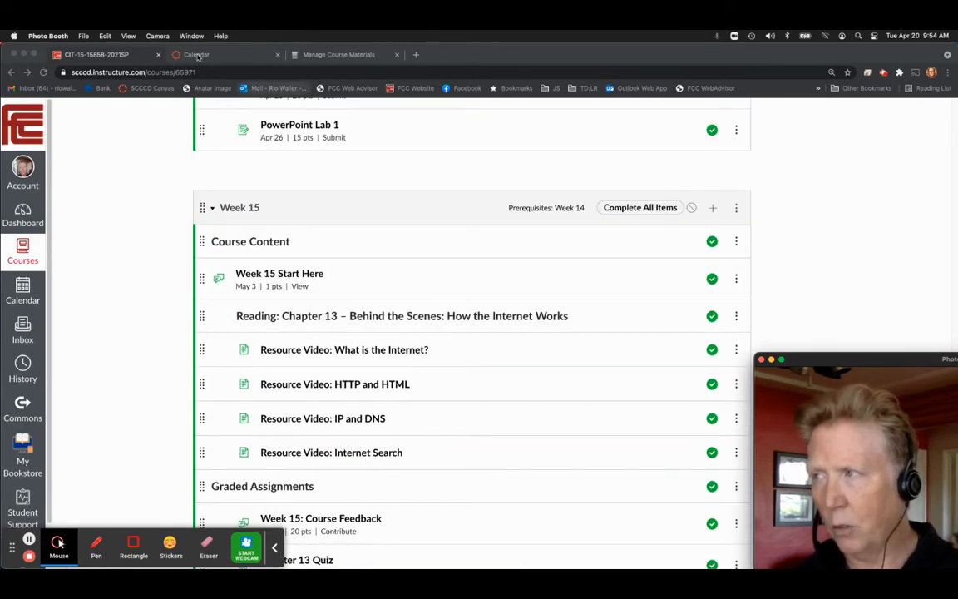
pyautogui.click(196, 54)
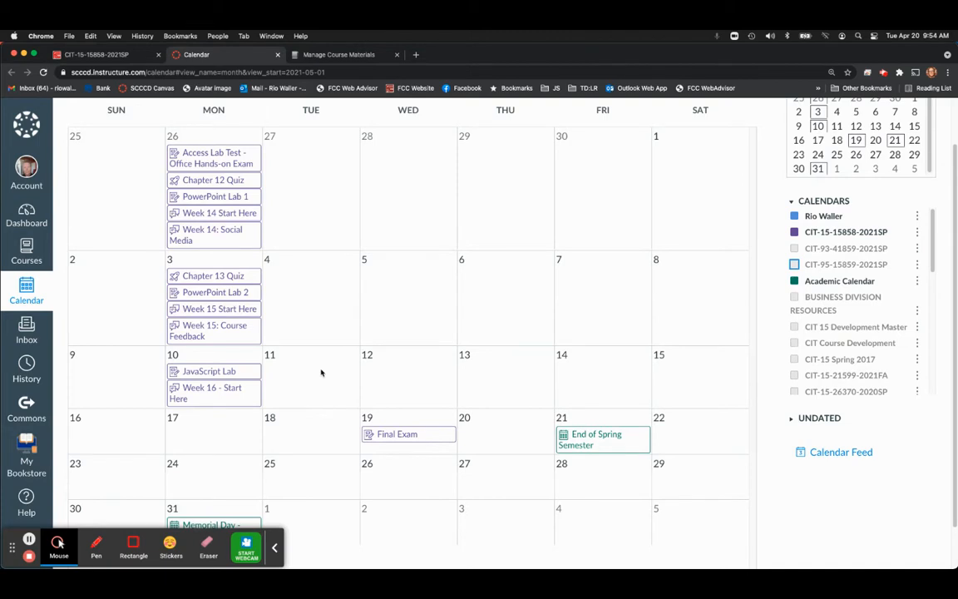
pyautogui.moveTo(236, 116)
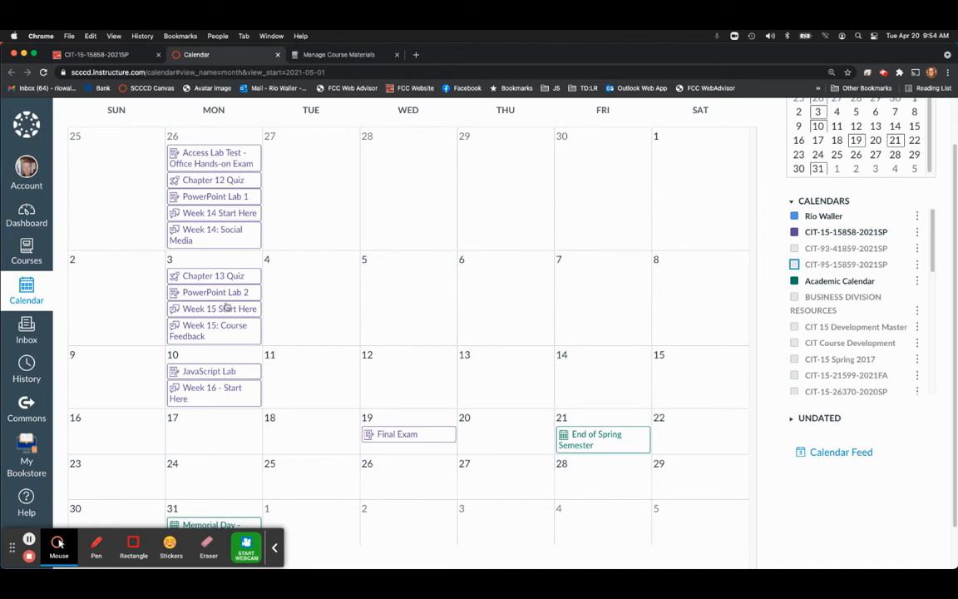
pyautogui.moveTo(542, 368)
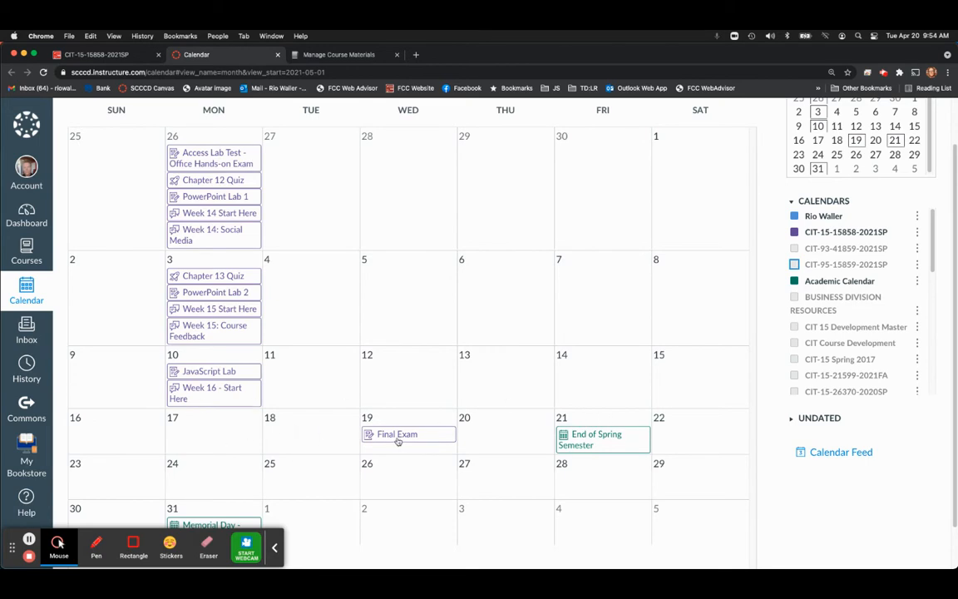
pyautogui.click(413, 300)
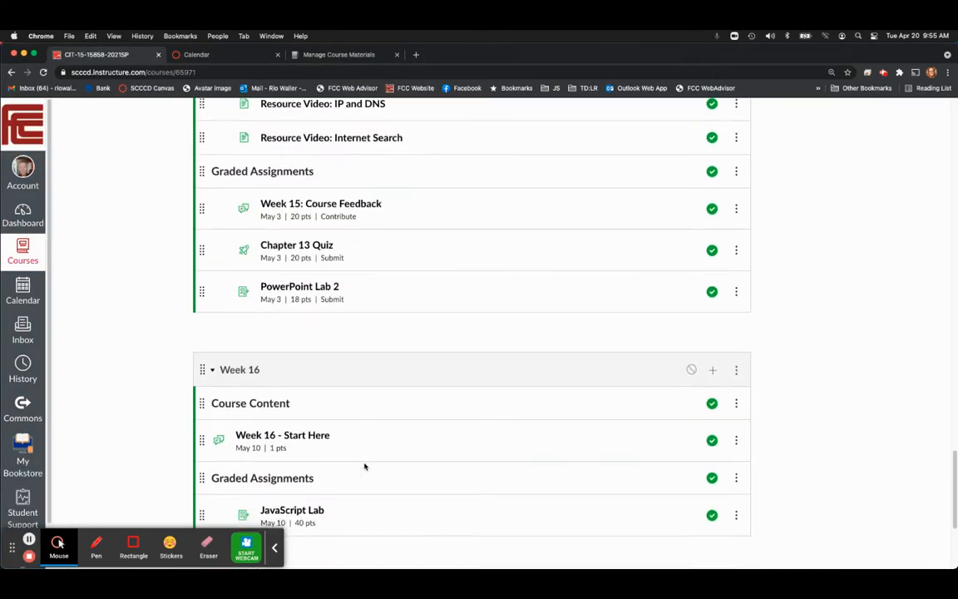
pyautogui.moveTo(385, 348)
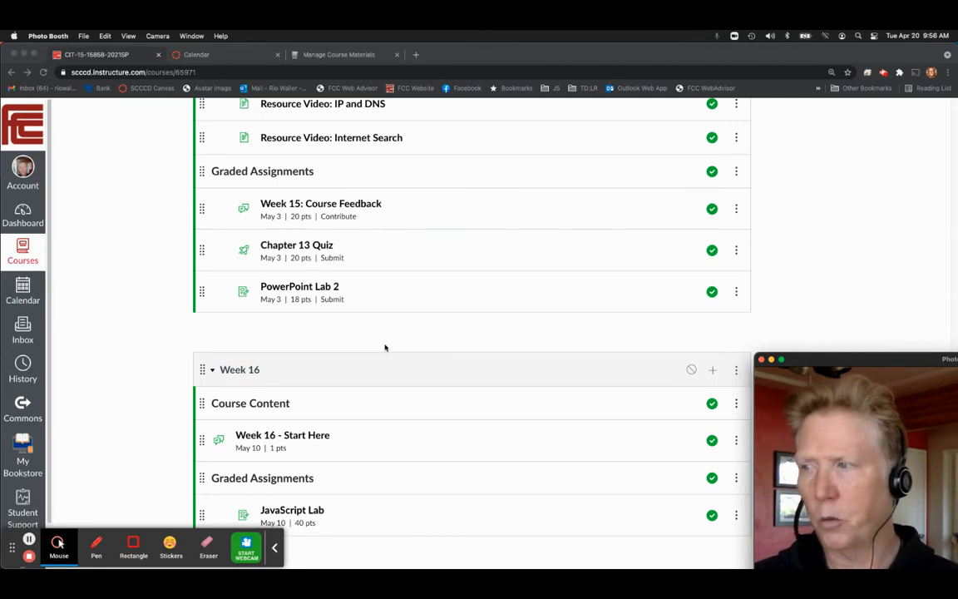
# - Scroll the modules down to the Finals Week Final Exam, then go back to the course calendar
pyautogui.scroll(-3)
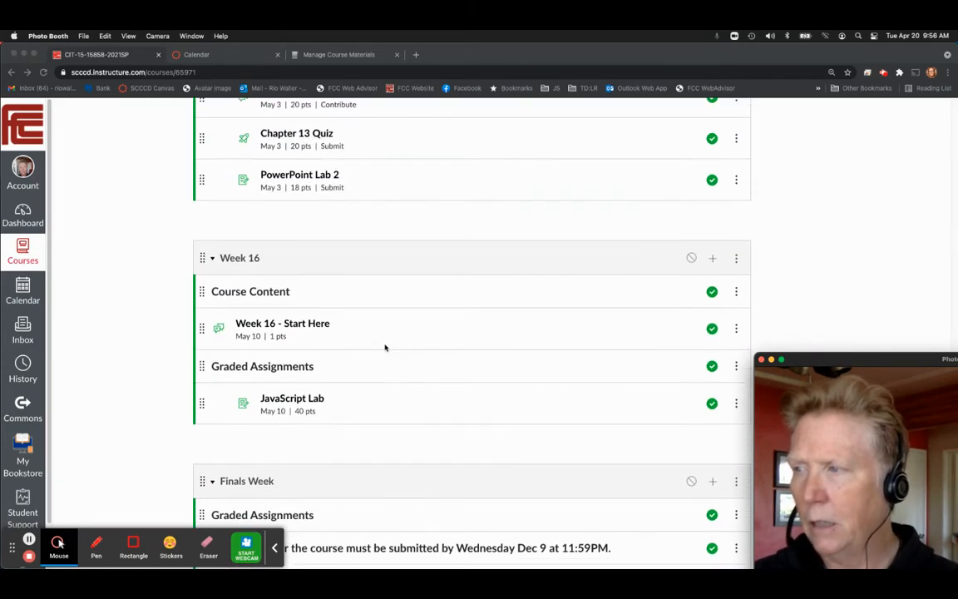
pyautogui.scroll(-3)
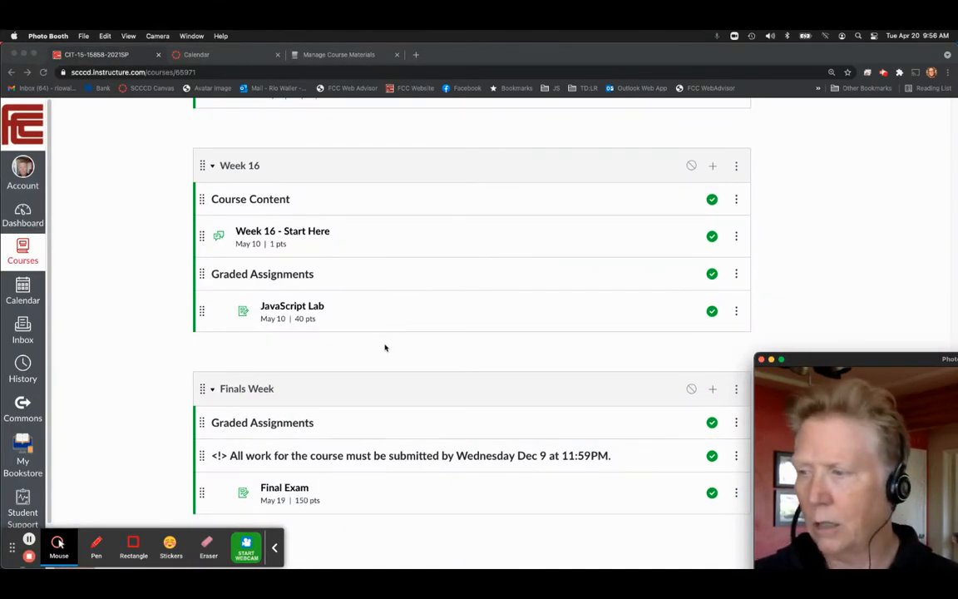
pyautogui.click(196, 54)
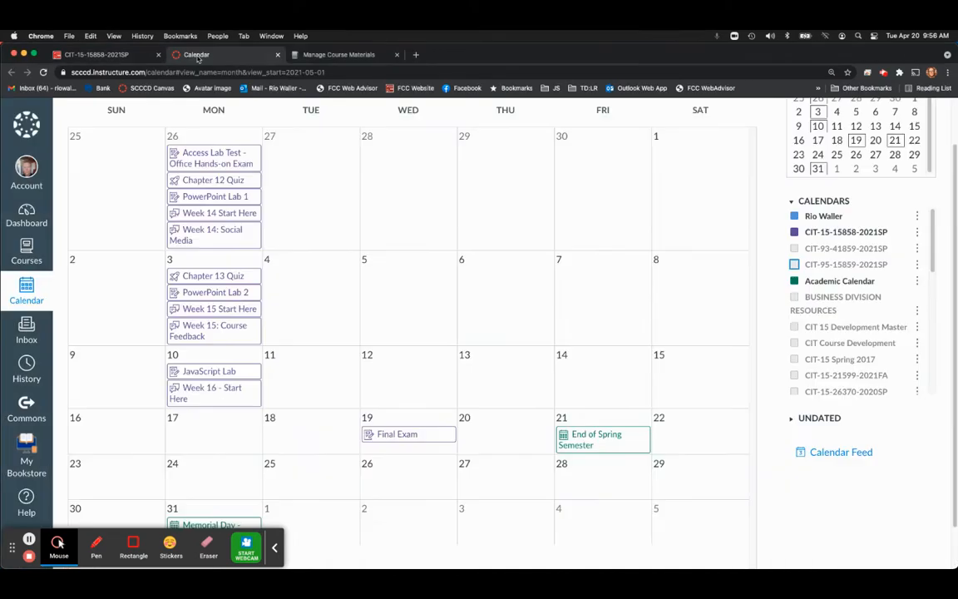
pyautogui.moveTo(405, 449)
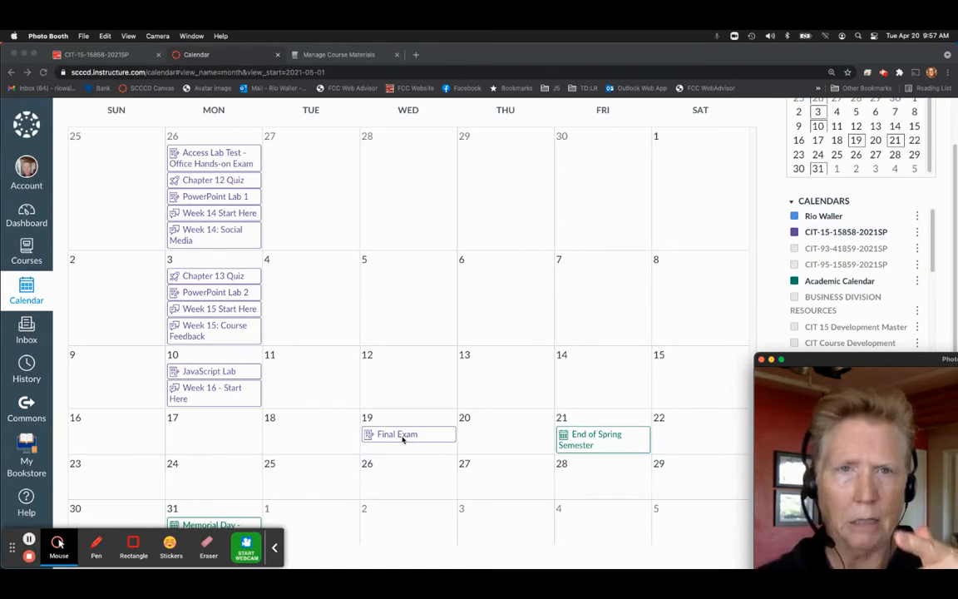
# - Switch to the MyLab IT Course Materials page for CIT-15
pyautogui.click(338, 54)
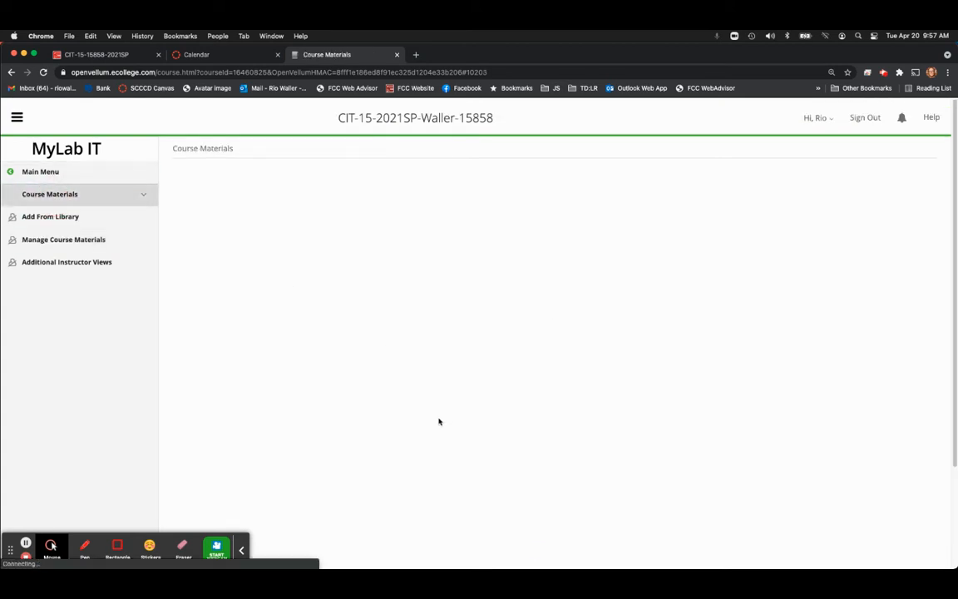
pyautogui.moveTo(50, 194)
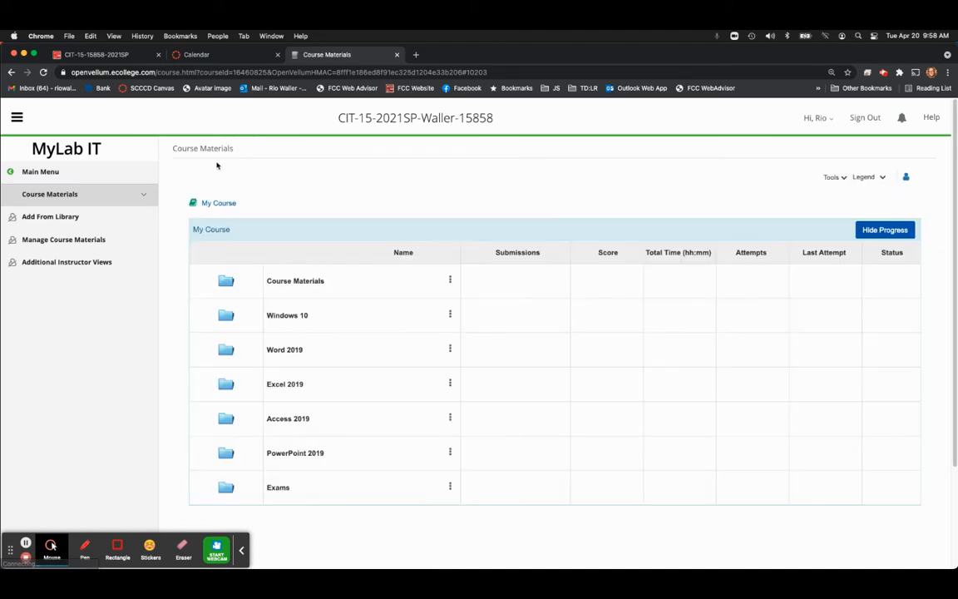
# - Open Exams > Final in MyLab IT and select the not-started CIT-15 Final
pyautogui.click(278, 486)
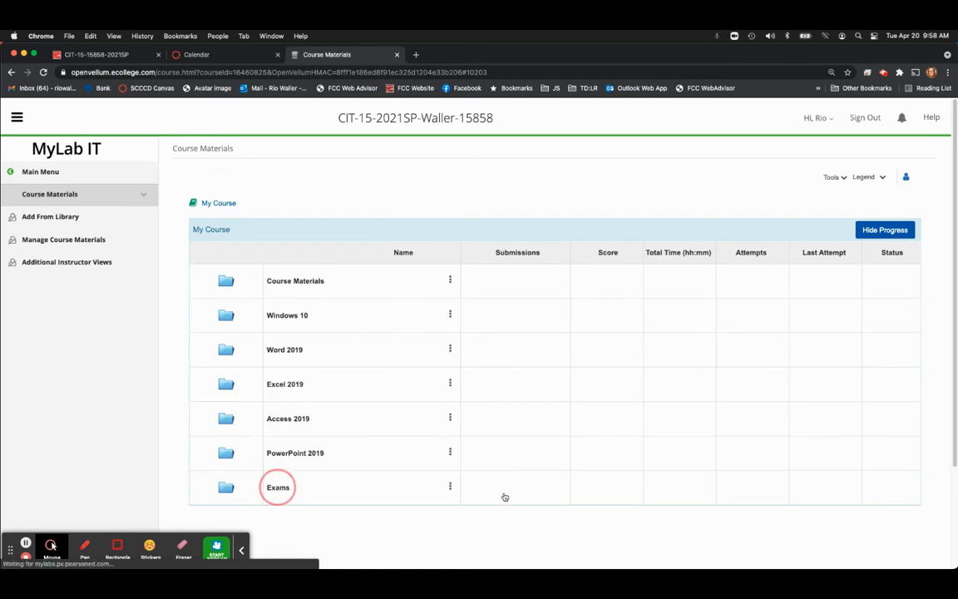
pyautogui.click(278, 486)
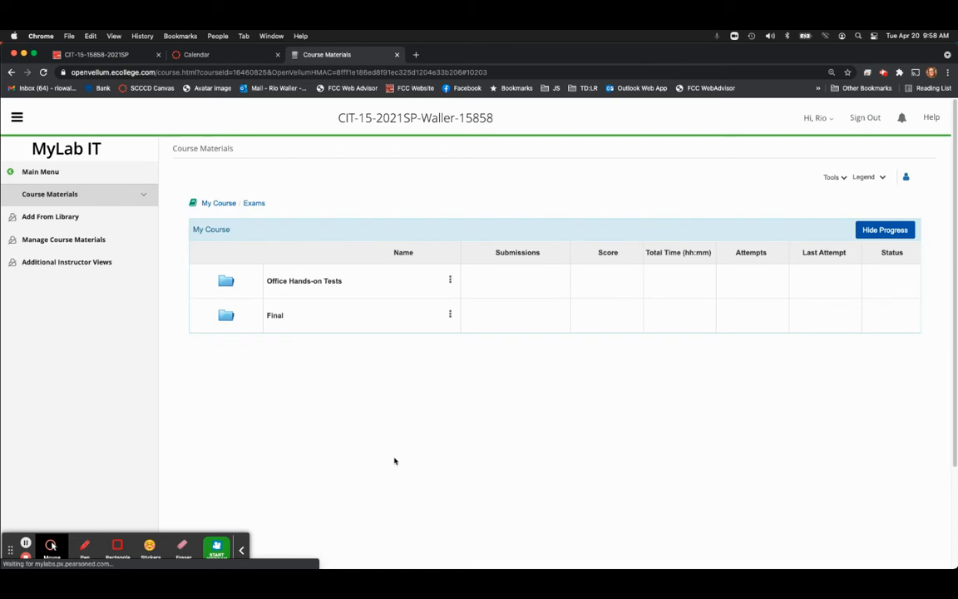
pyautogui.click(274, 315)
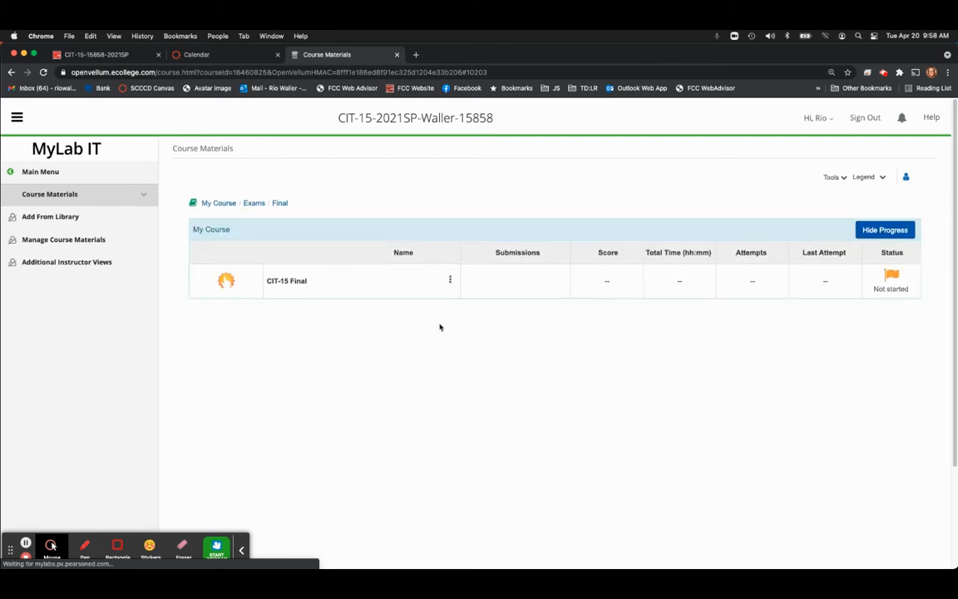
pyautogui.click(286, 280)
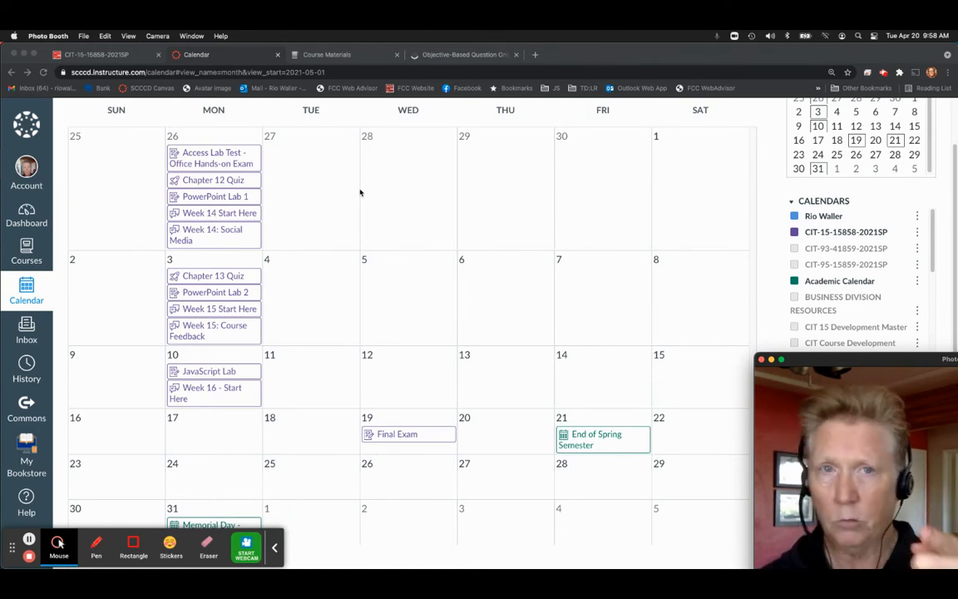
pyautogui.scroll(3)
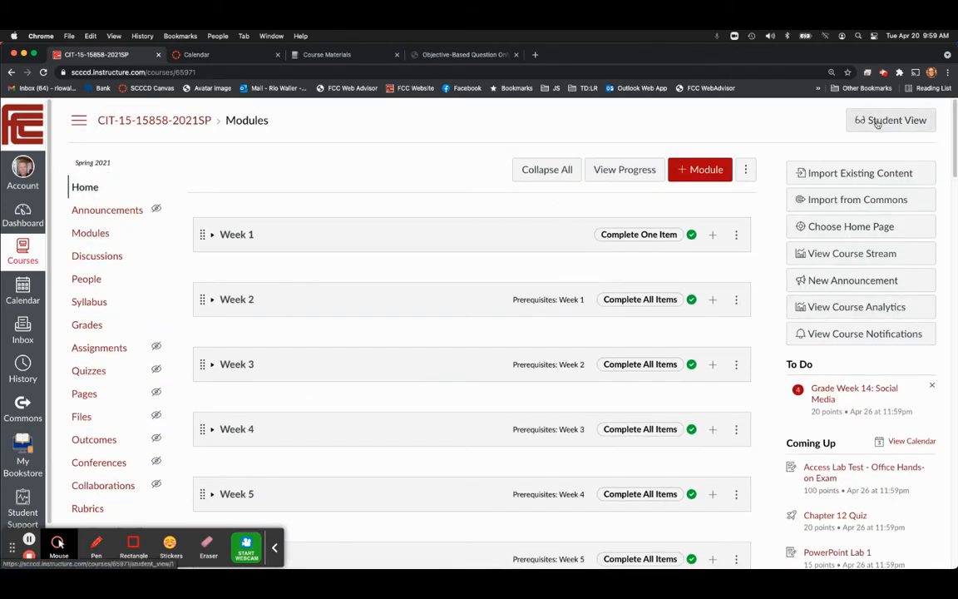
pyautogui.click(890, 120)
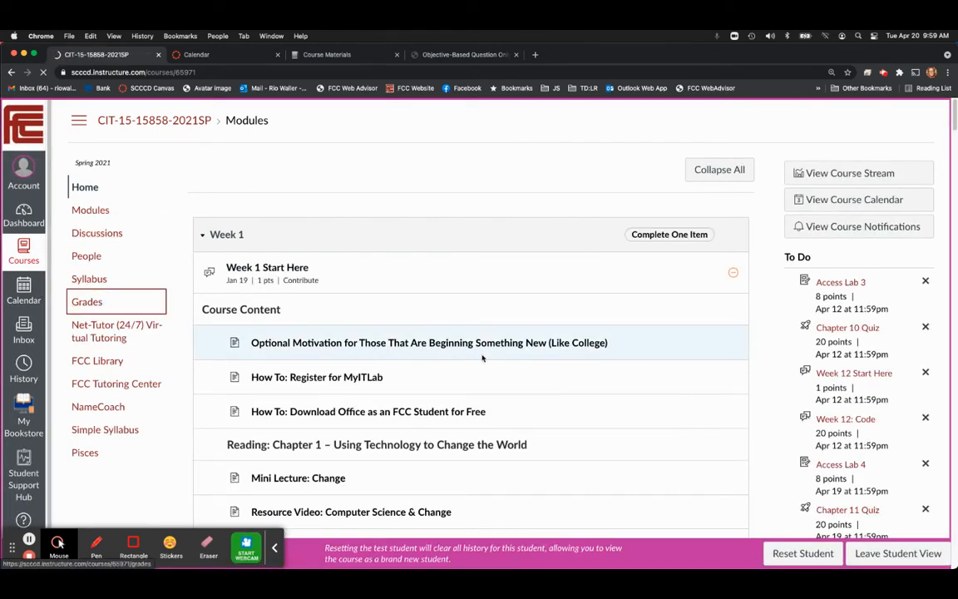
pyautogui.click(87, 301)
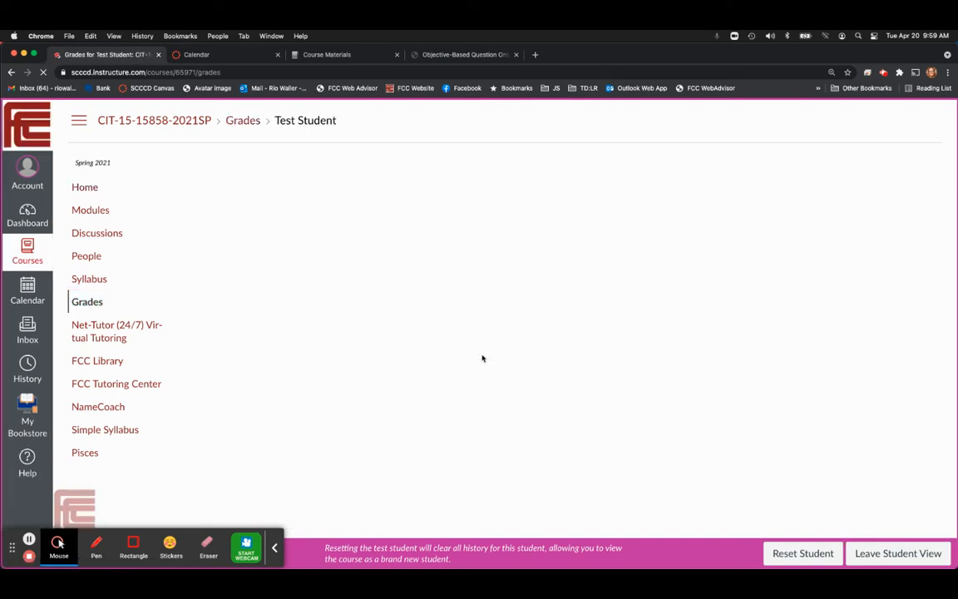
pyautogui.click(88, 301)
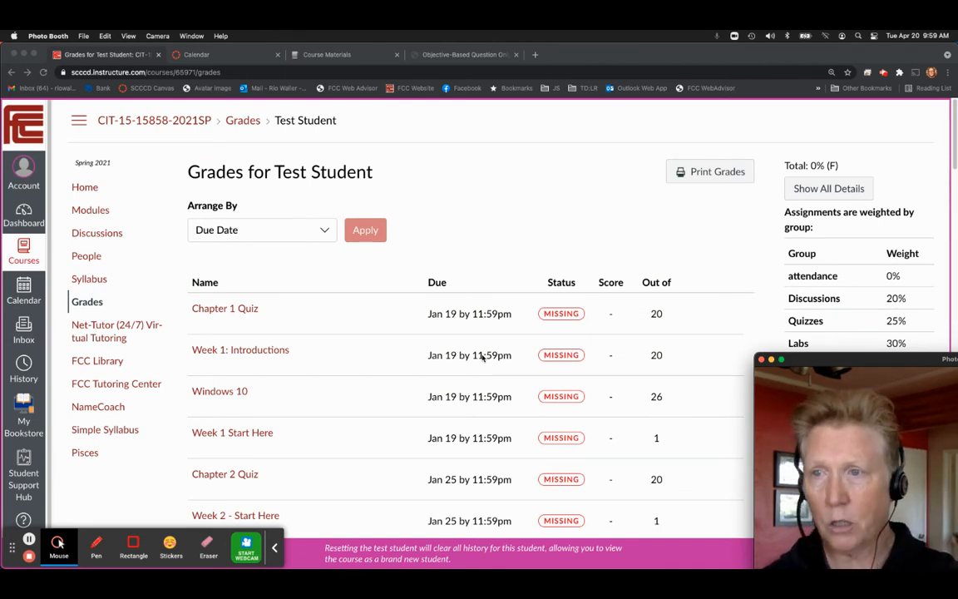
pyautogui.scroll(-3)
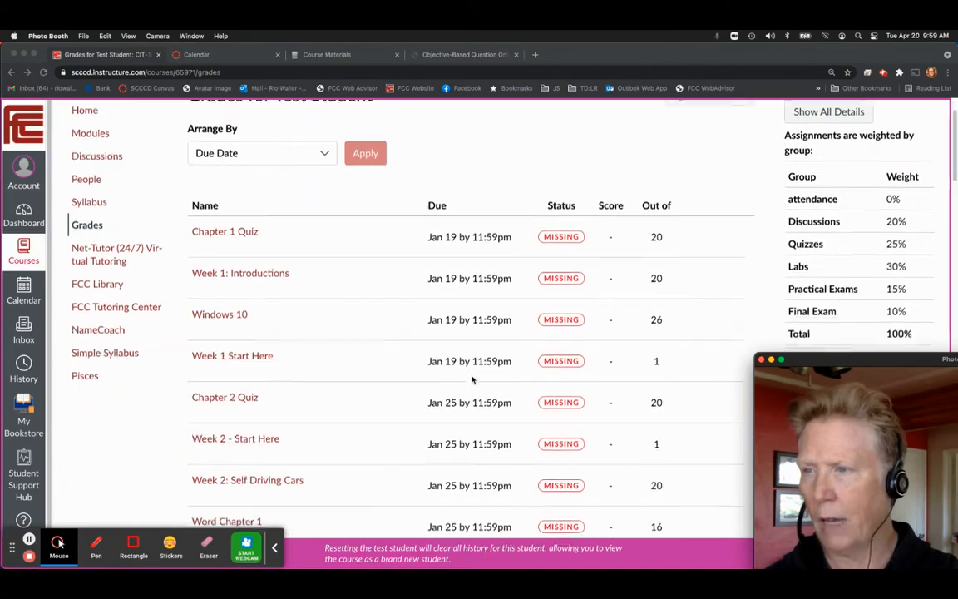
pyautogui.scroll(-3)
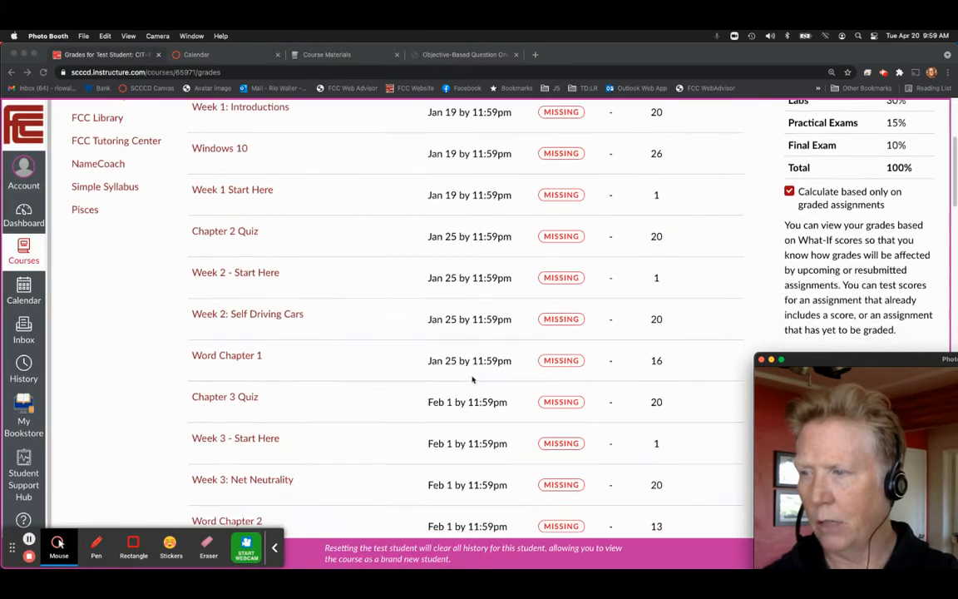
pyautogui.scroll(-3)
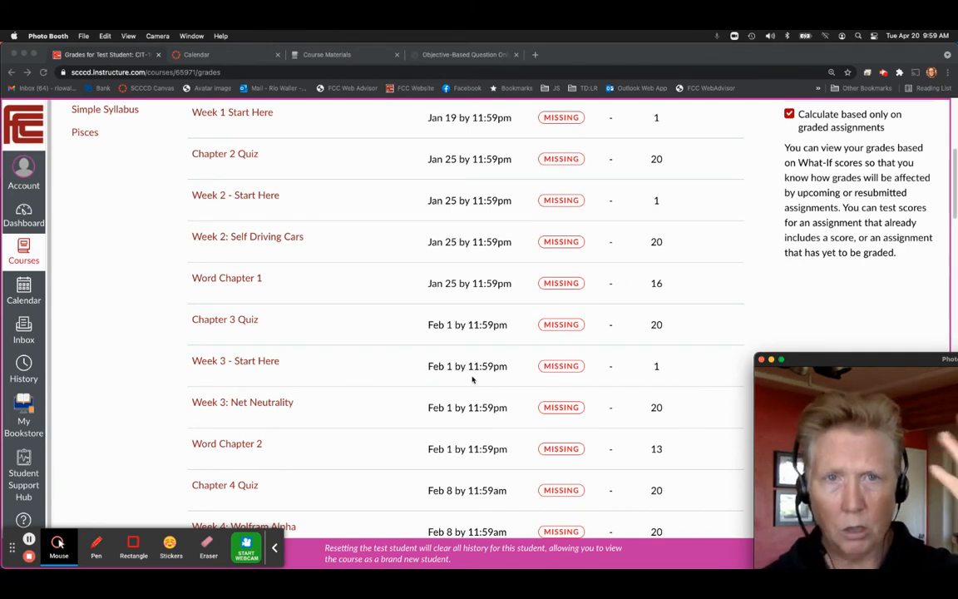
pyautogui.scroll(-3)
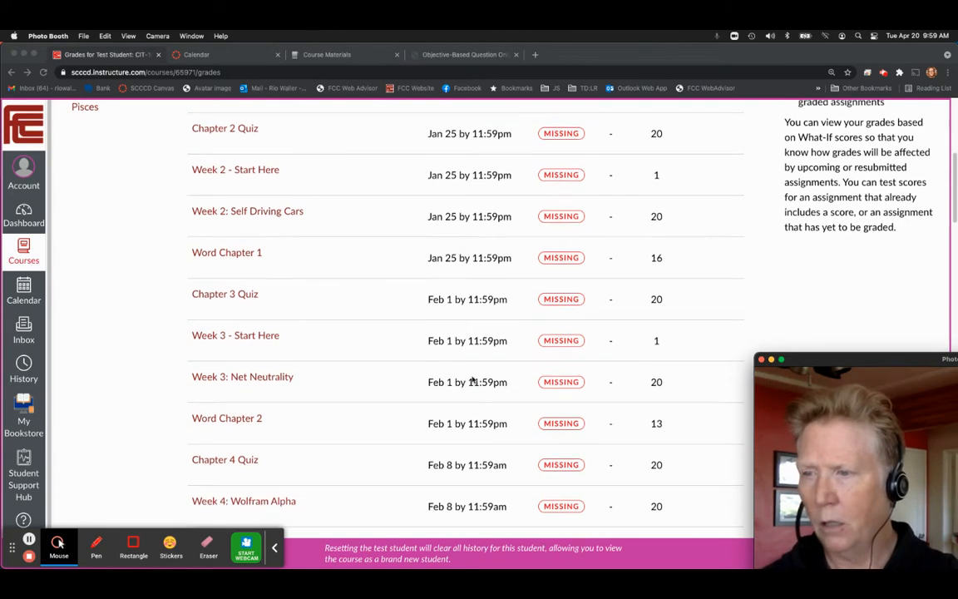
pyautogui.scroll(3)
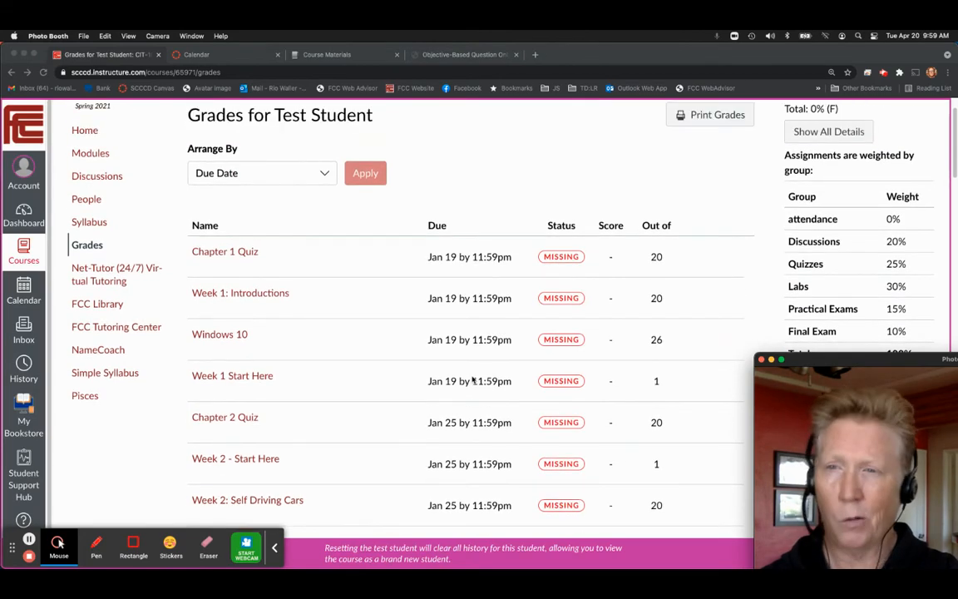
pyautogui.scroll(-3)
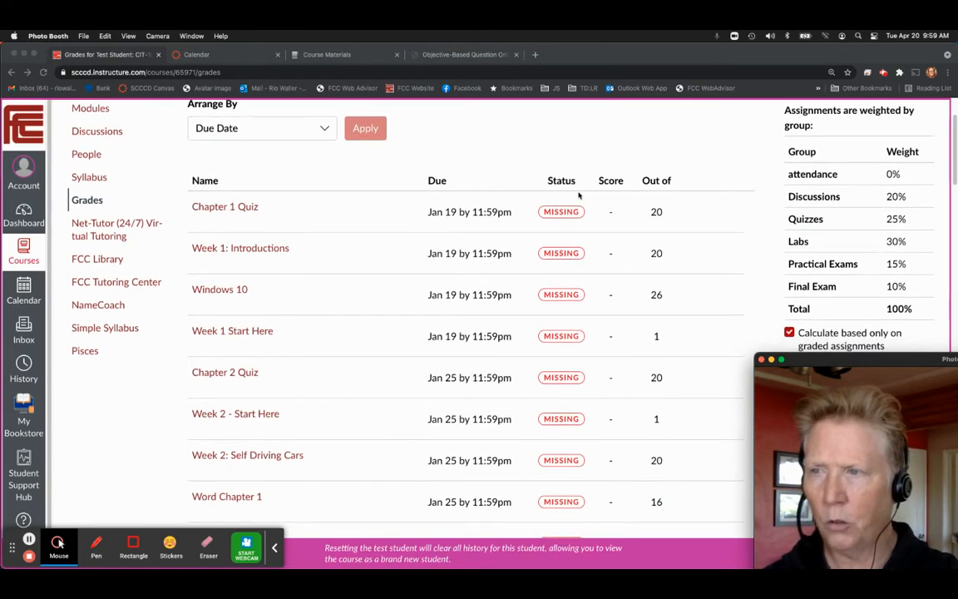
pyautogui.moveTo(615, 213)
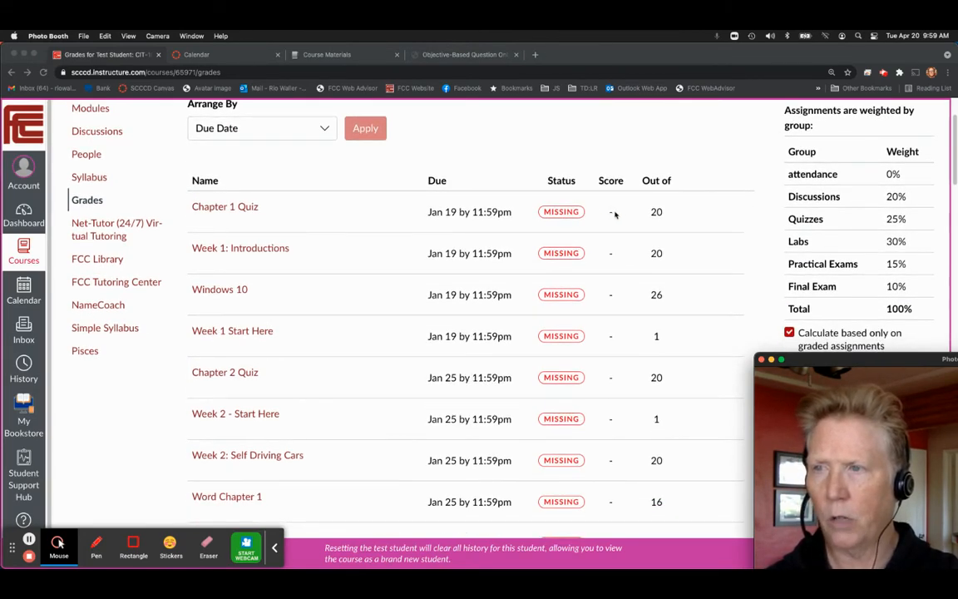
# - Enter what-if scores of 15 for Chapter 1 Quiz and Week 1: Introductions
pyautogui.click(610, 211)
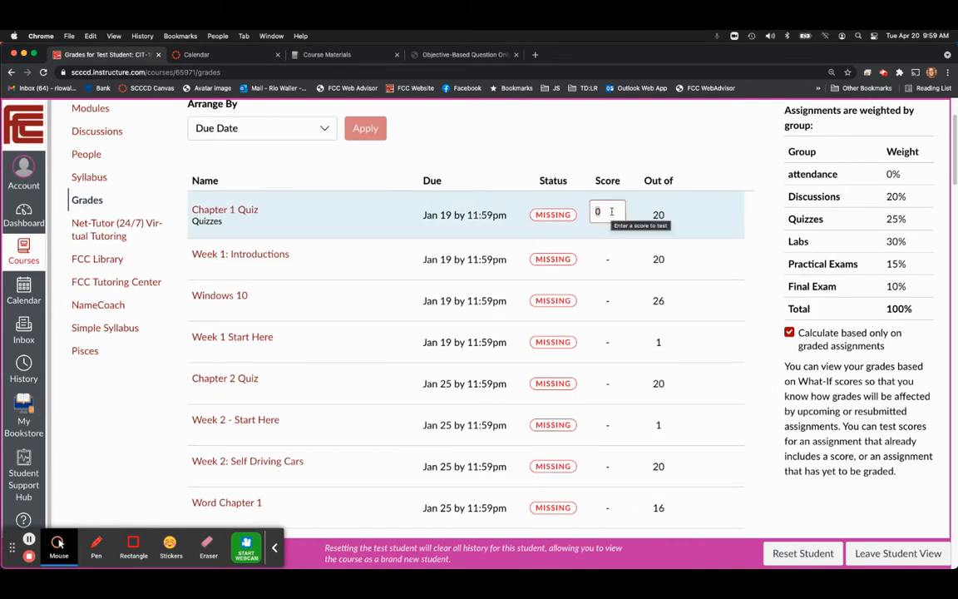
pyautogui.write('15')
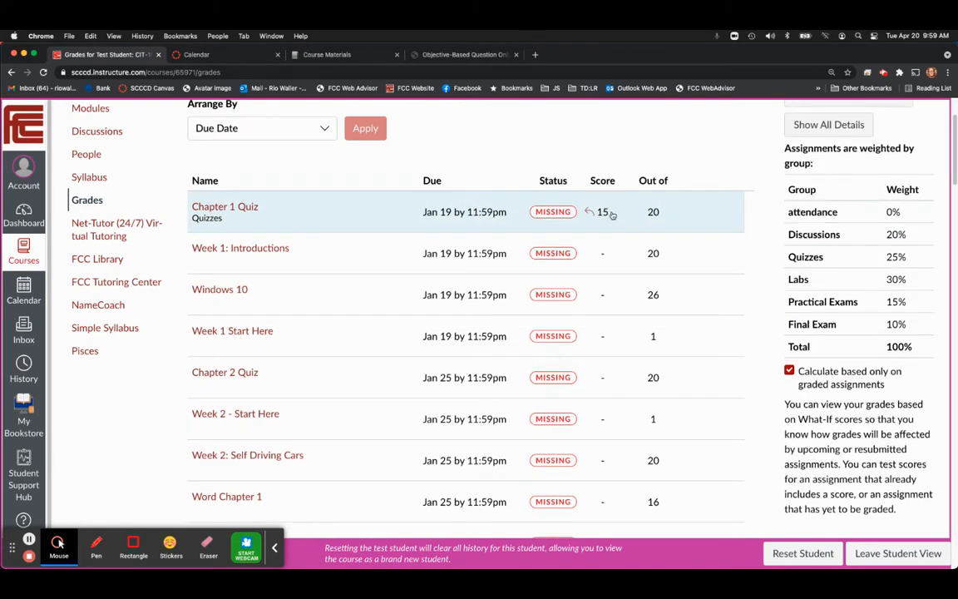
pyautogui.click(600, 253)
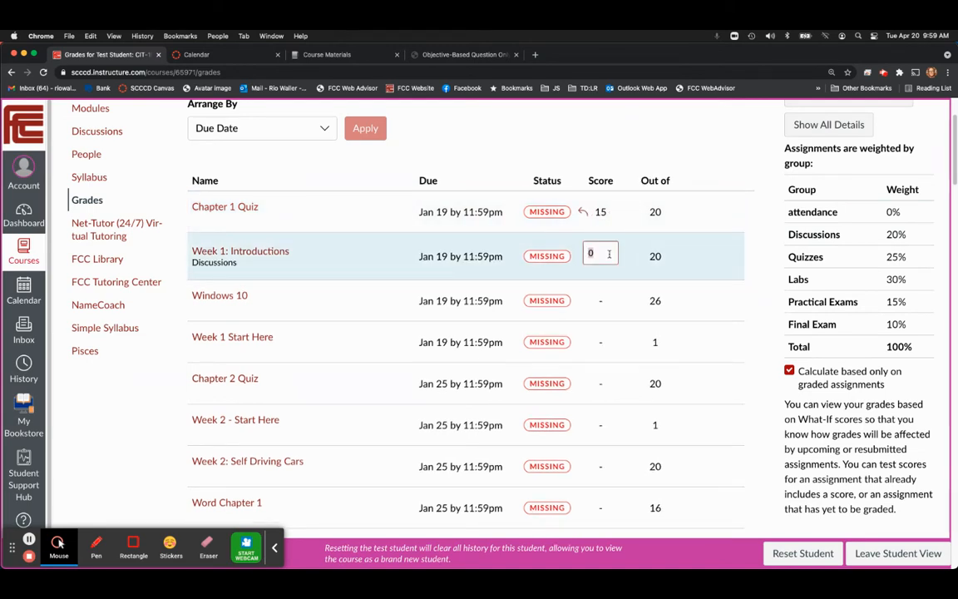
pyautogui.write('15')
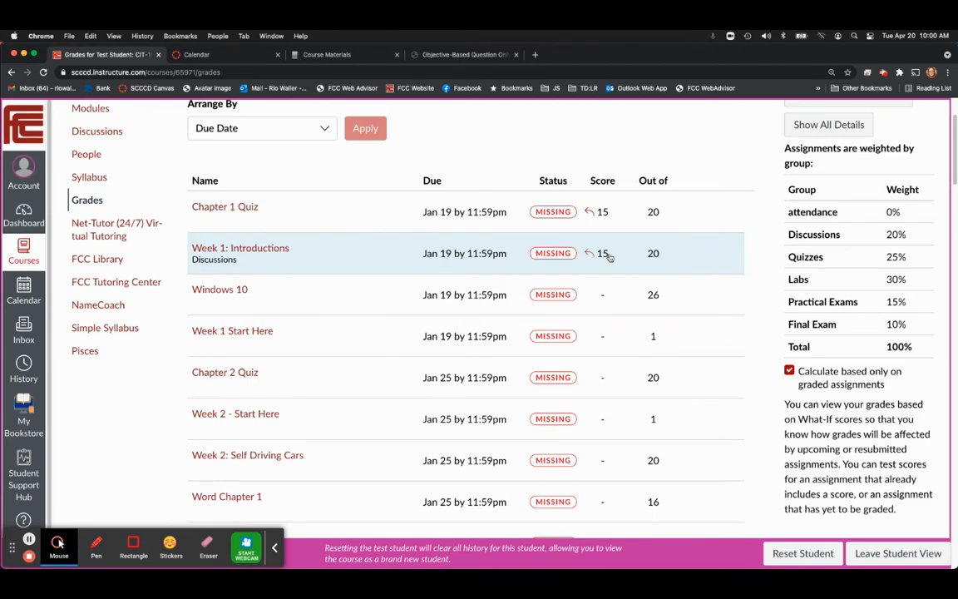
pyautogui.scroll(-3)
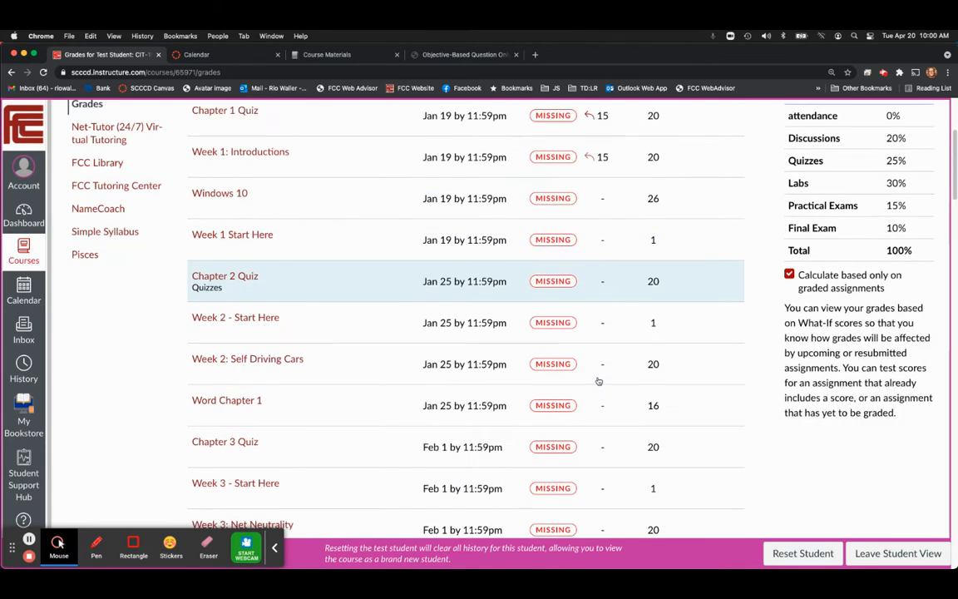
pyautogui.scroll(-3)
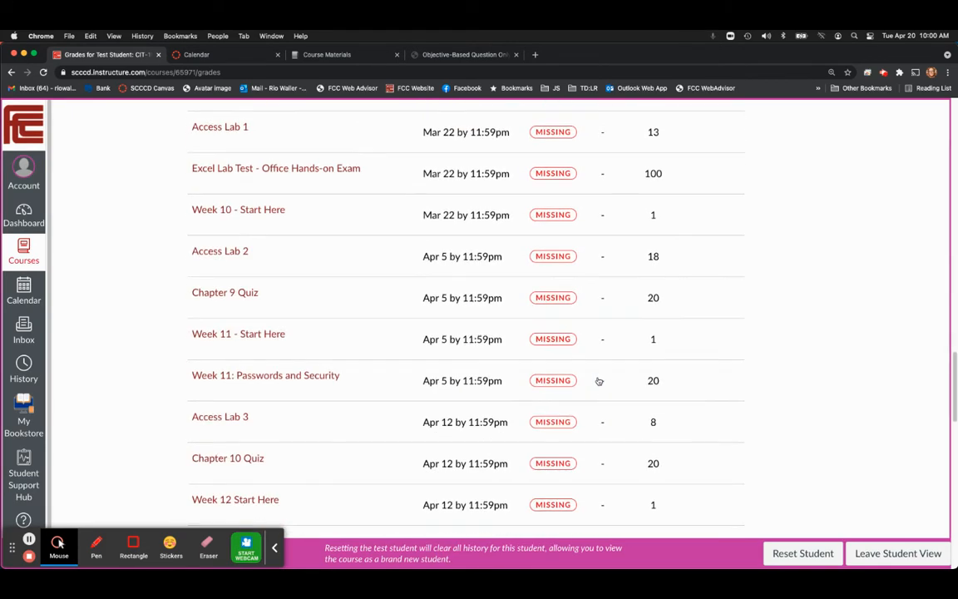
pyautogui.scroll(-3)
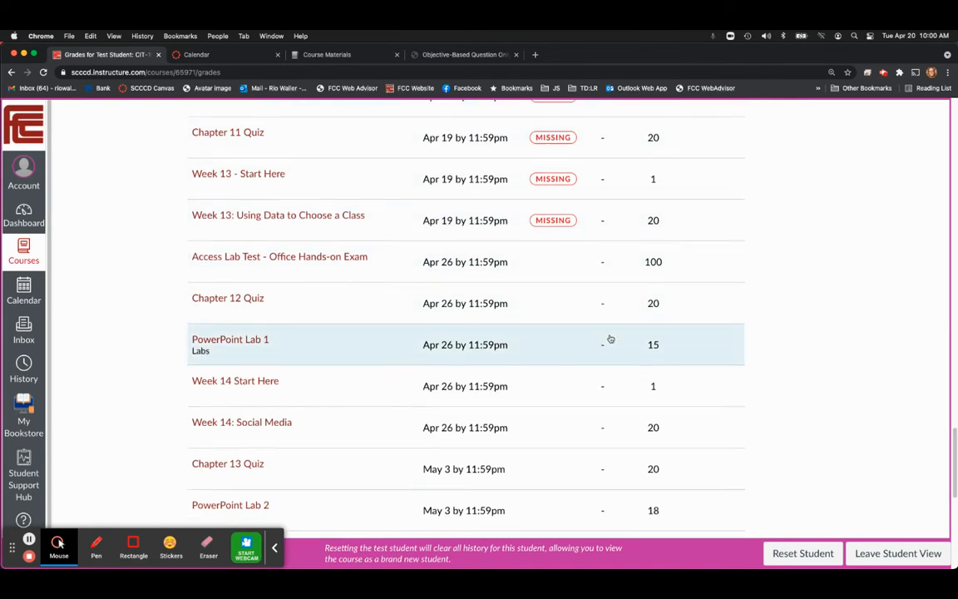
pyautogui.scroll(-3)
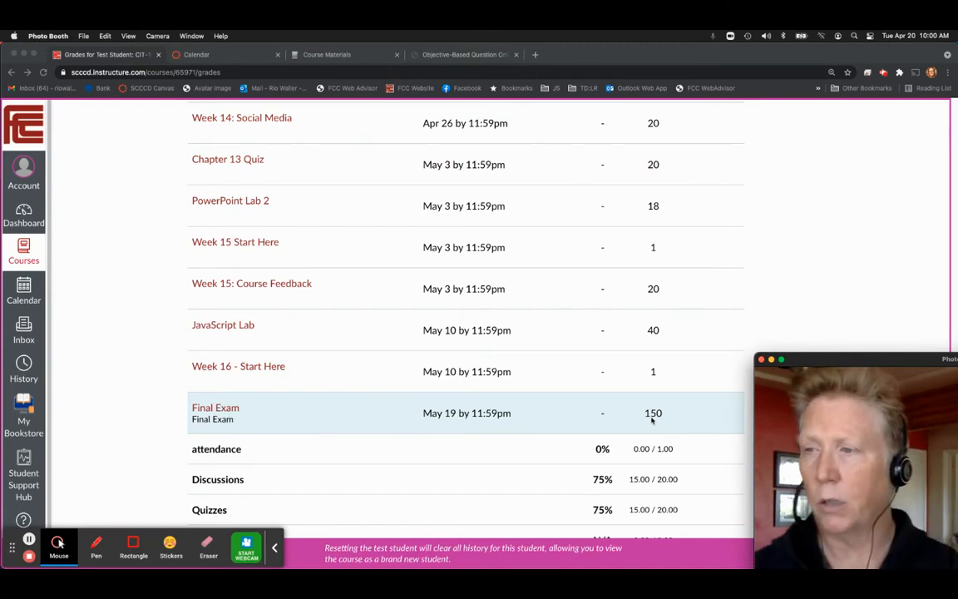
pyautogui.moveTo(582, 439)
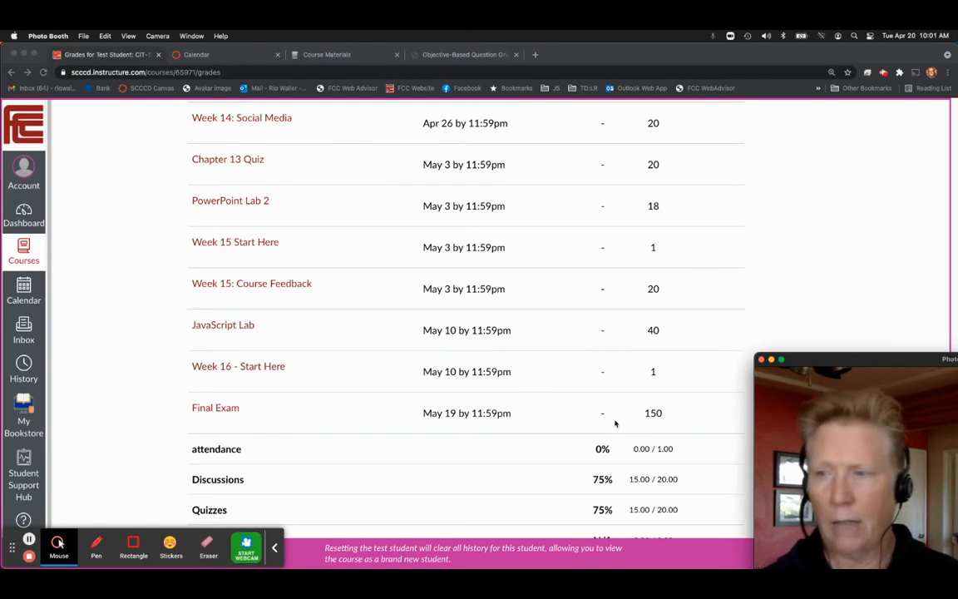
# - Scroll down to the bottom totals and edit the Final Exam score cell
pyautogui.scroll(-3)
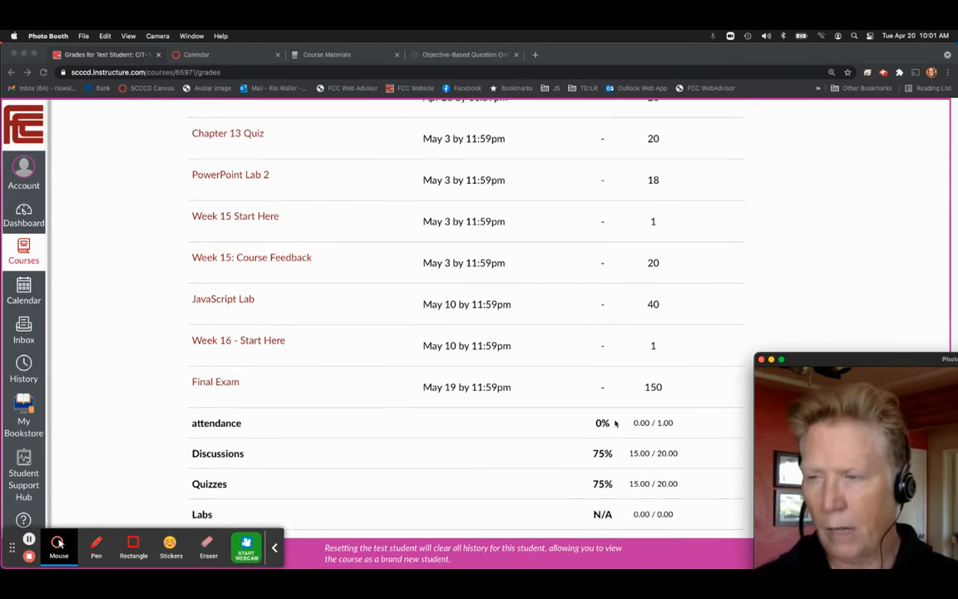
pyautogui.scroll(-3)
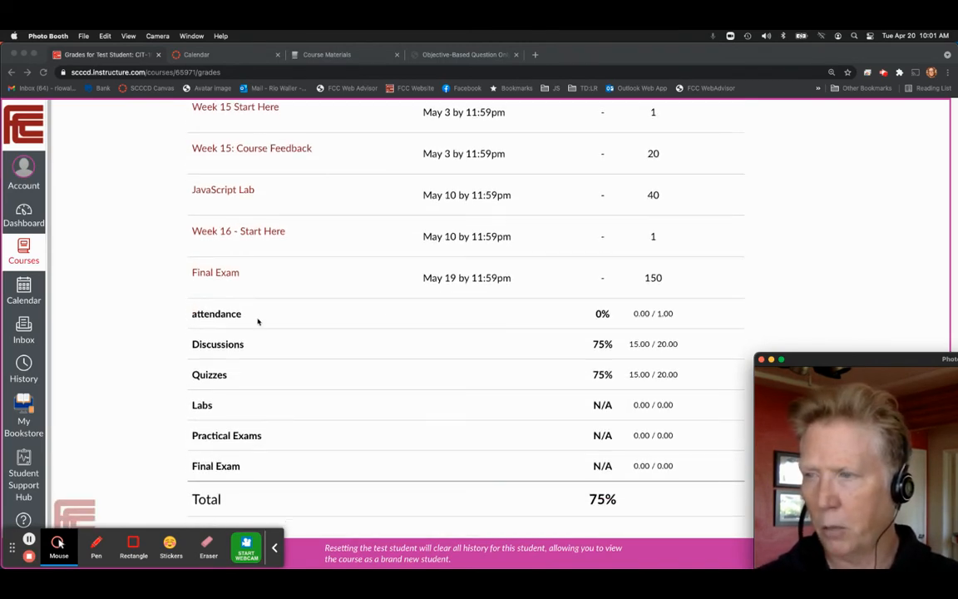
pyautogui.moveTo(492, 397)
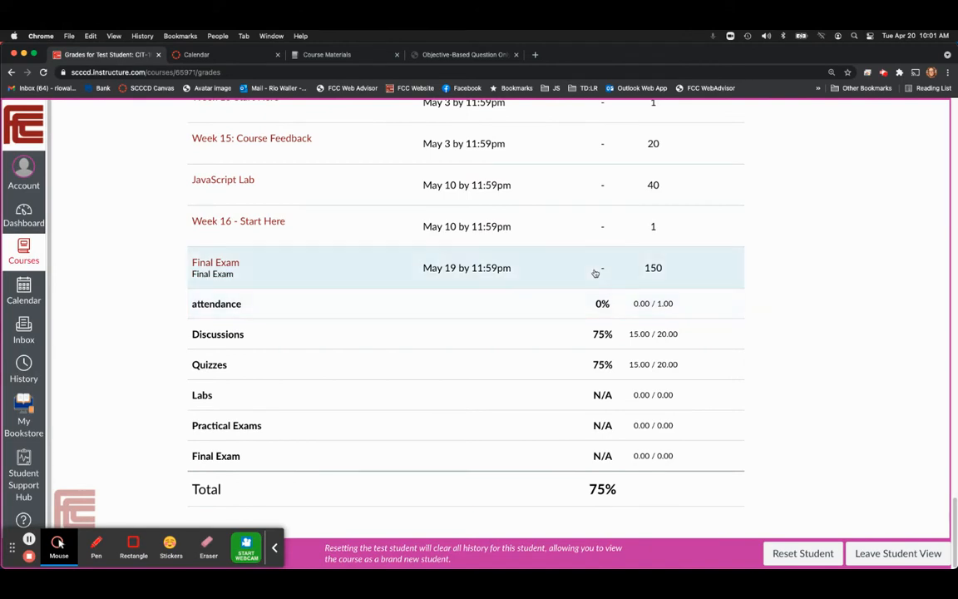
pyautogui.click(599, 267)
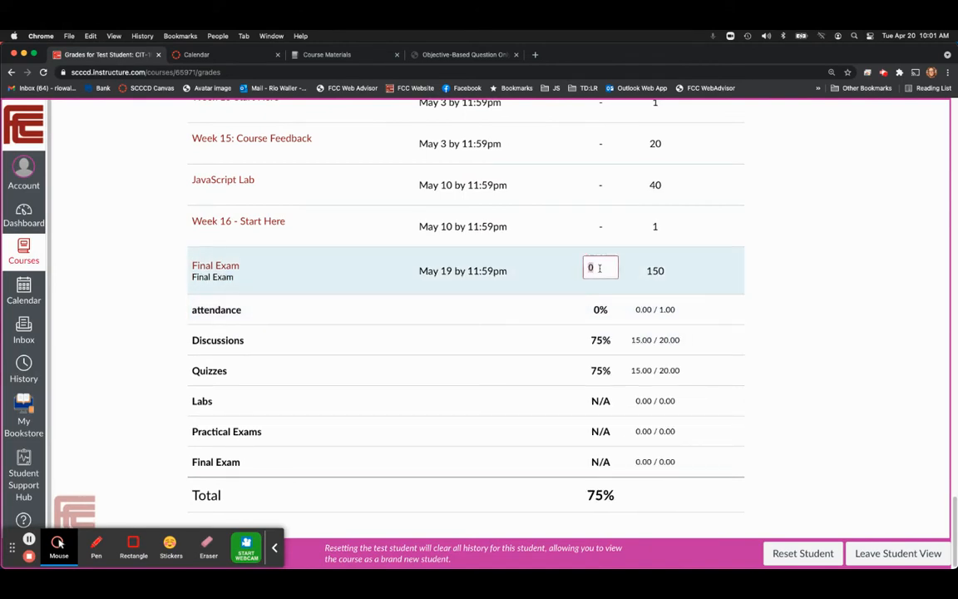
pyautogui.moveTo(828, 275)
pyautogui.write('75')
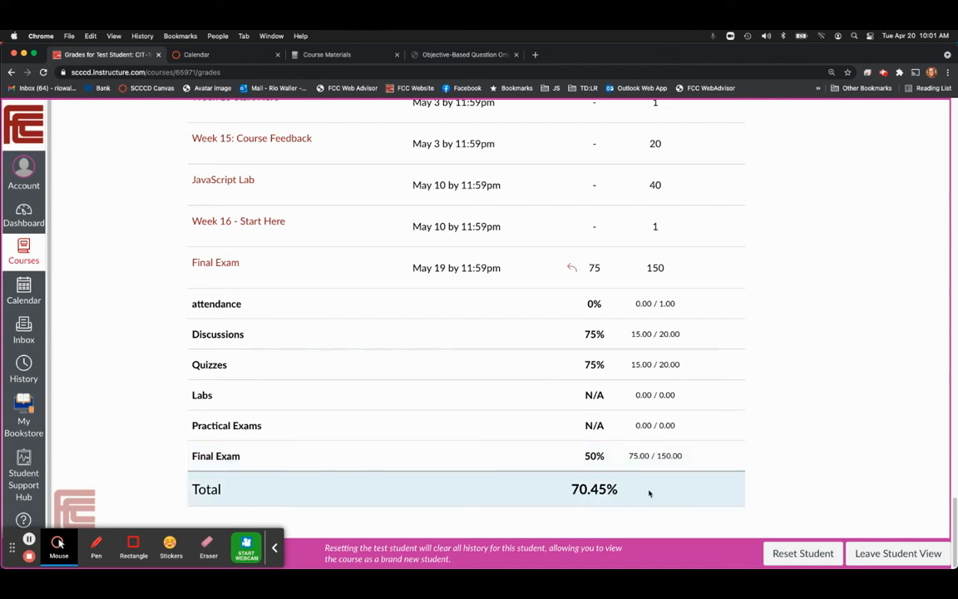
# - Scroll up to review the Final Exam's 75/150 what-if score and 70.45% total
pyautogui.scroll(3)
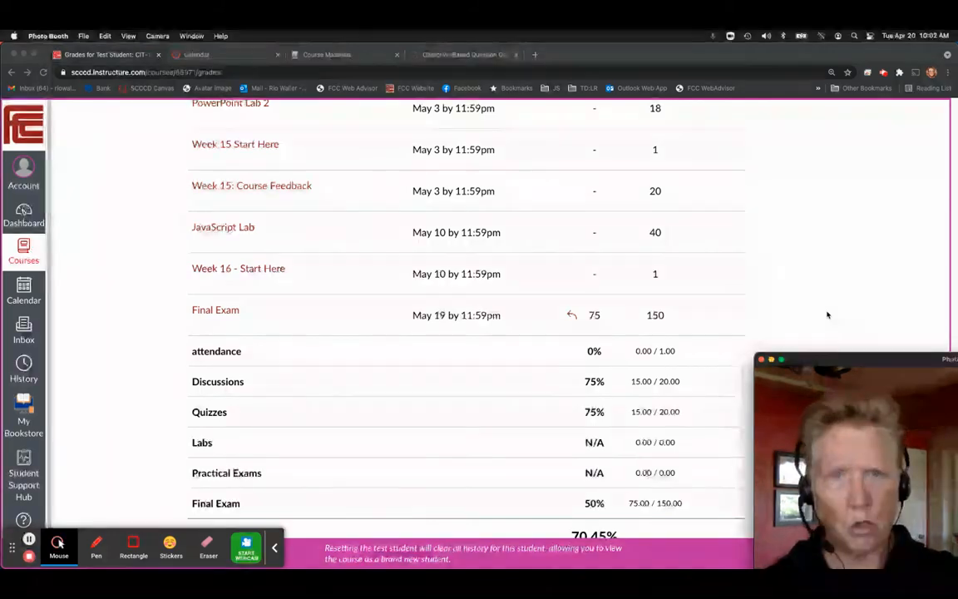
pyautogui.scroll(3)
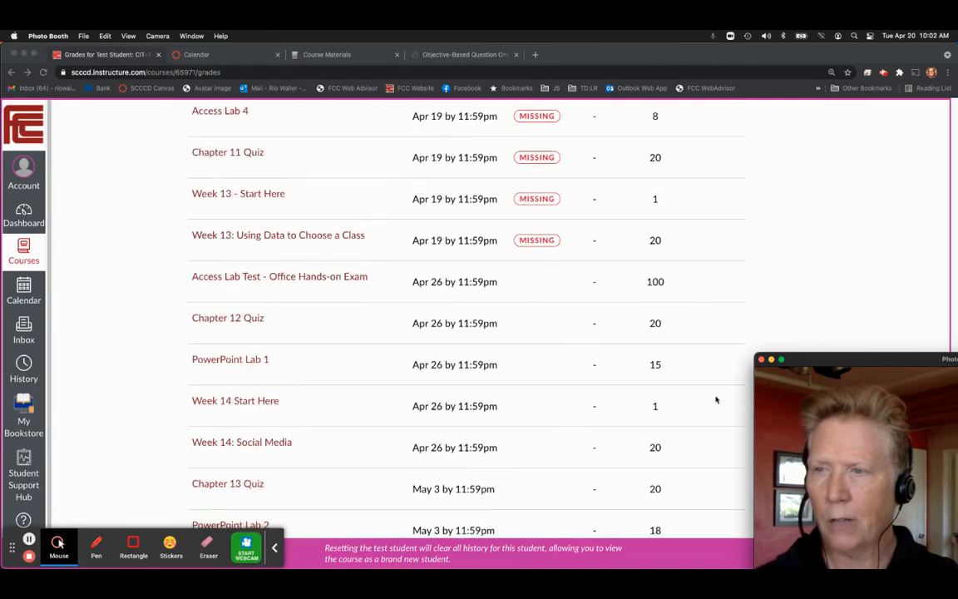
pyautogui.scroll(3)
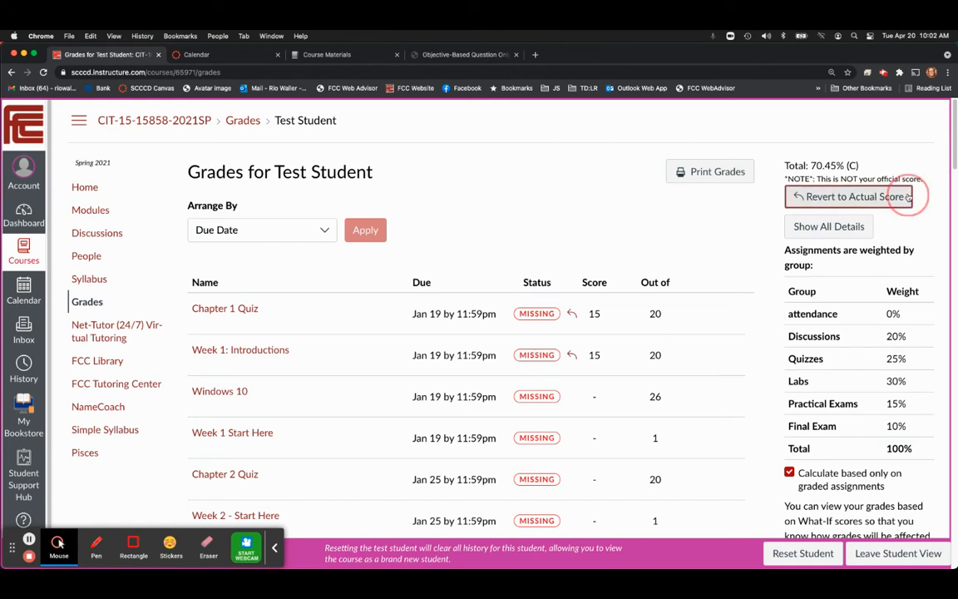
pyautogui.click(850, 196)
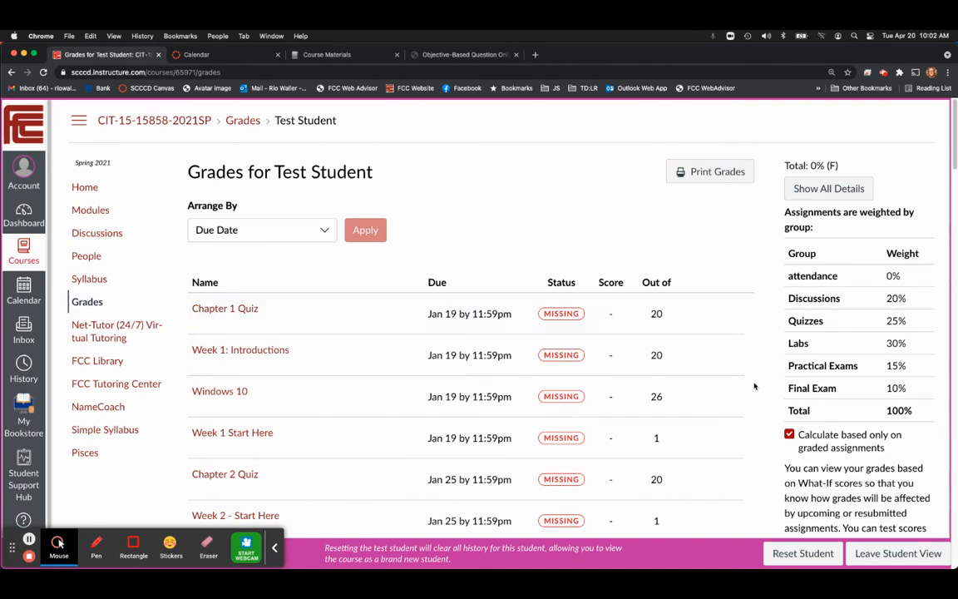
# - Scroll through the late-February to mid-March assignments to confirm no scores remain
pyautogui.scroll(-3)
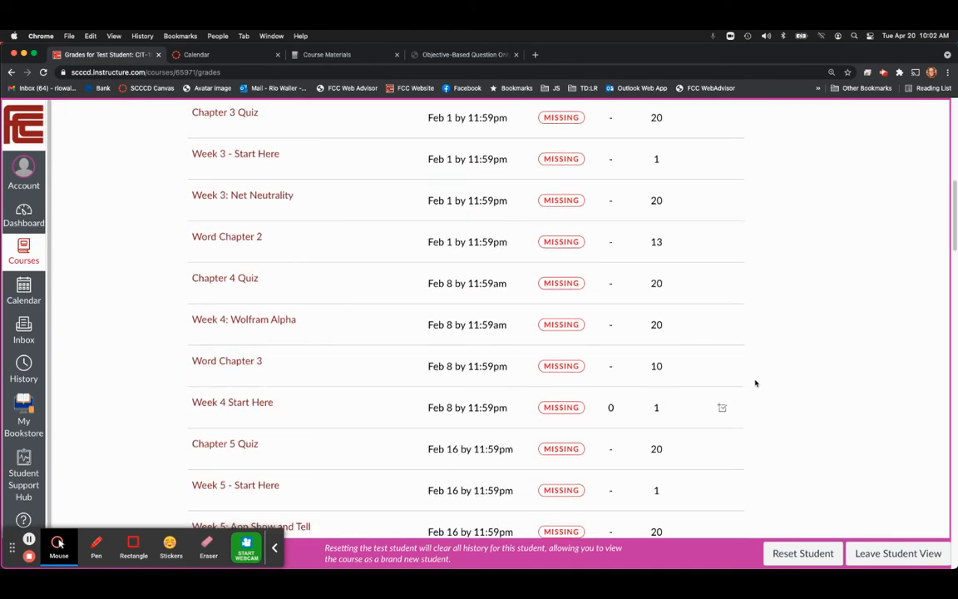
pyautogui.scroll(-3)
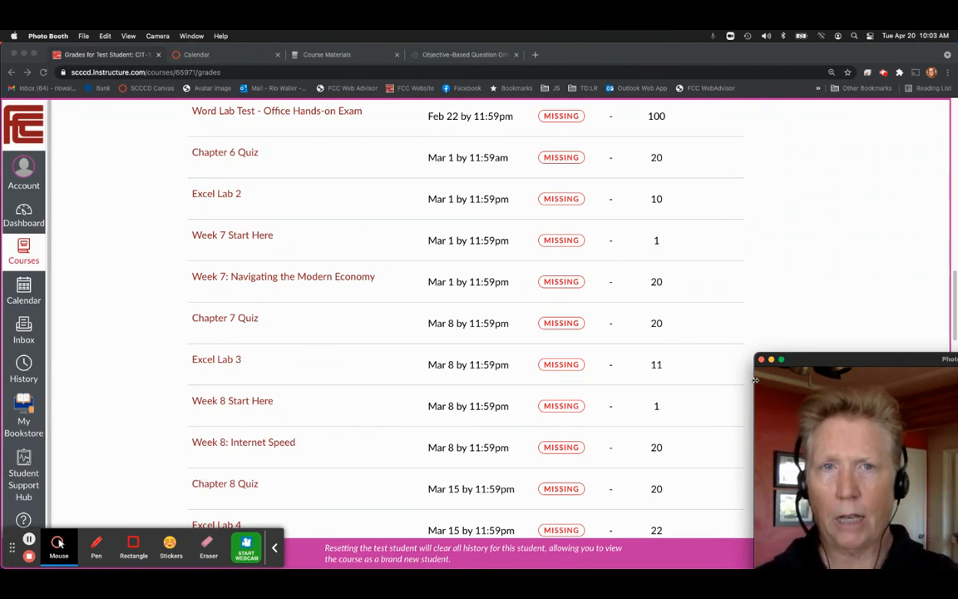
pyautogui.moveTo(740, 281)
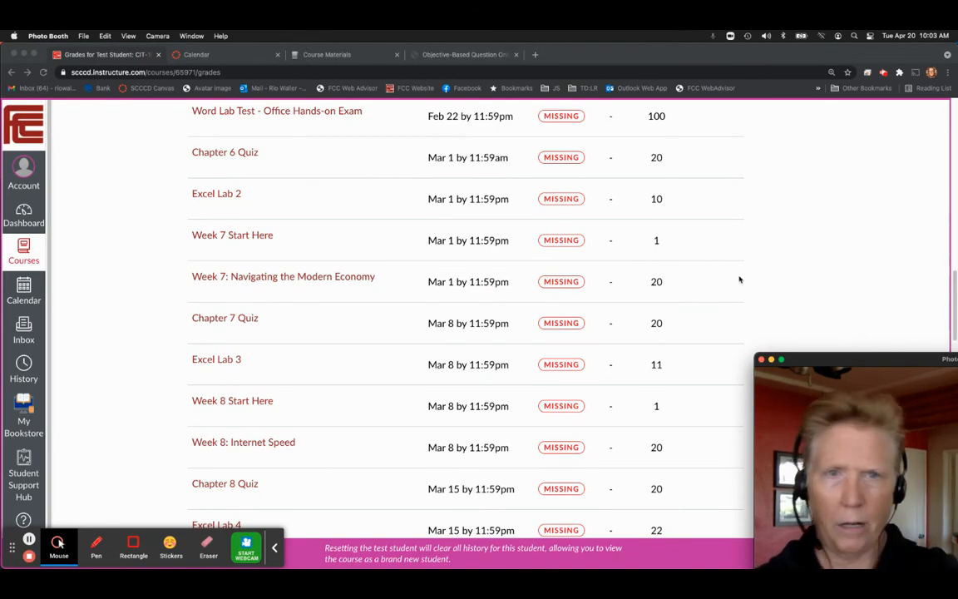